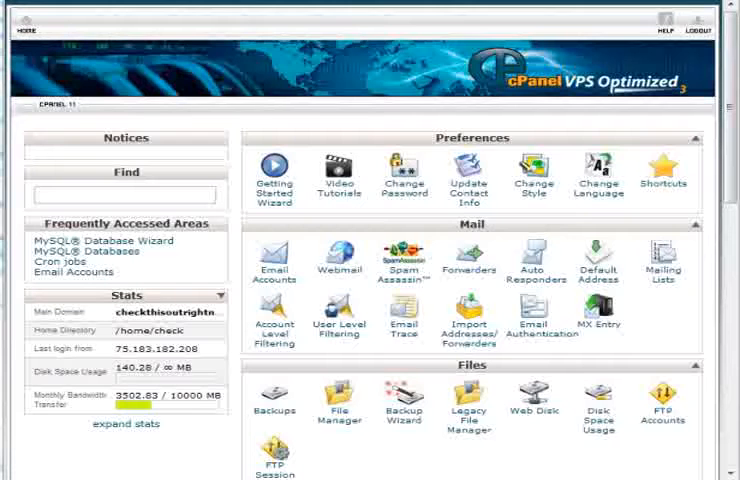
mouse_move(358, 126)
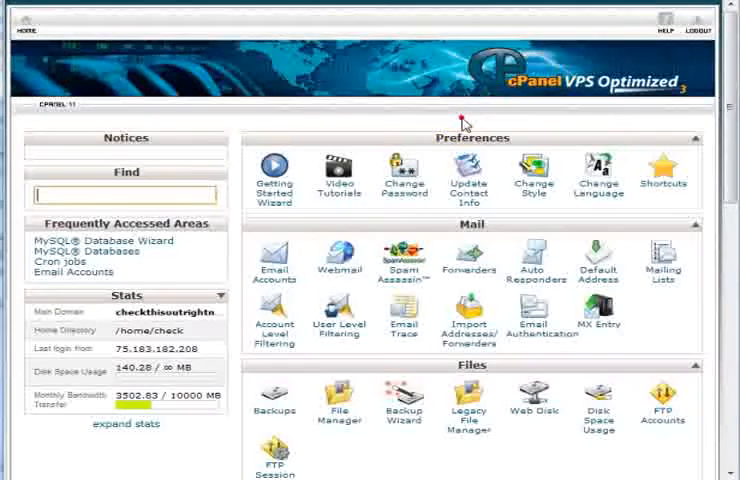
- Reach the Cron Jobs page from the Advanced section of cPanel
scroll("down", 3)
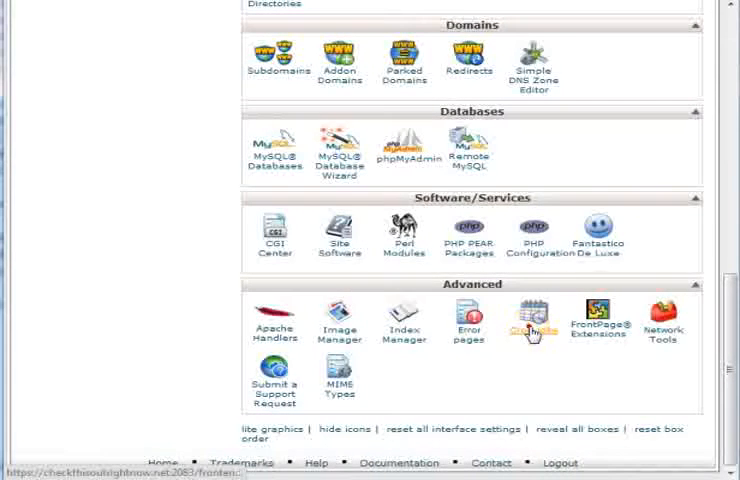
left_click(532, 320)
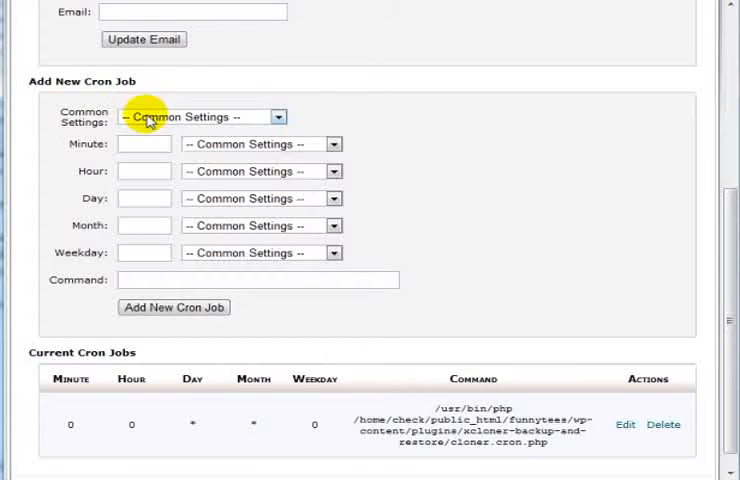
- Choose the 'Once a day (0 0 * * *)' preset from Common Settings for midnight daily runs
left_click(198, 116)
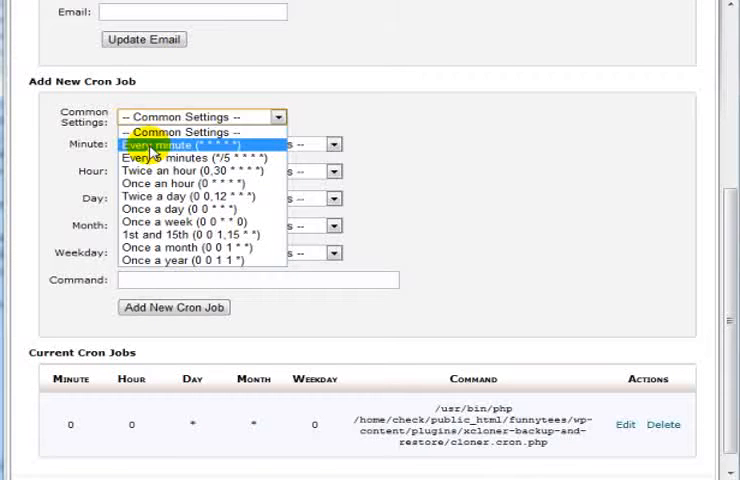
mouse_move(176, 160)
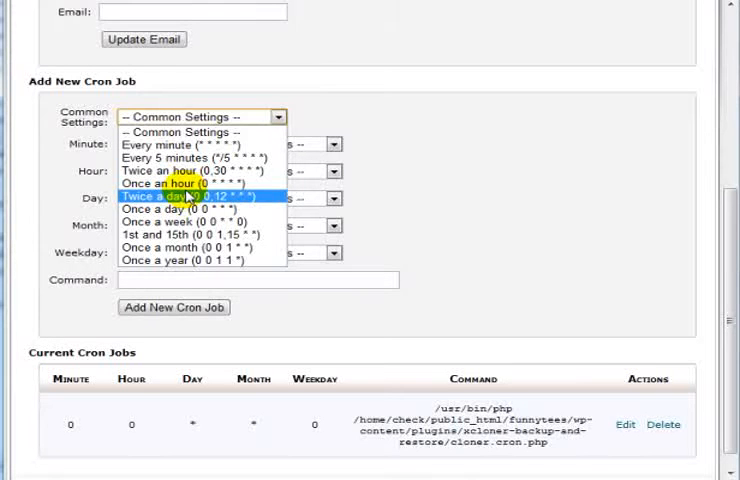
mouse_move(200, 184)
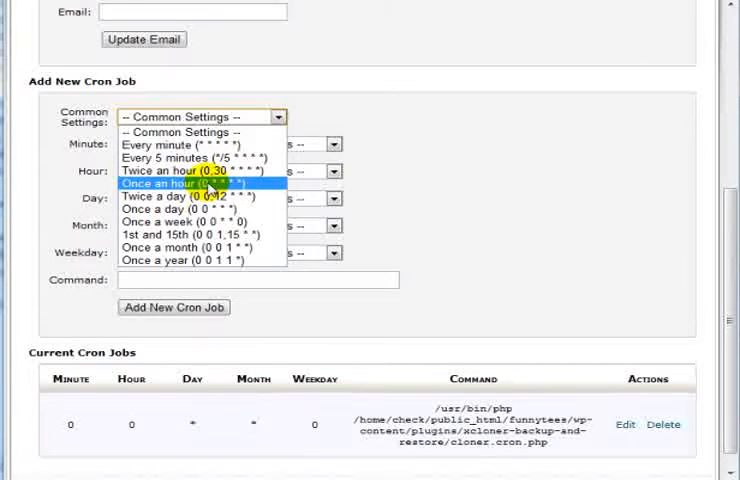
mouse_move(184, 184)
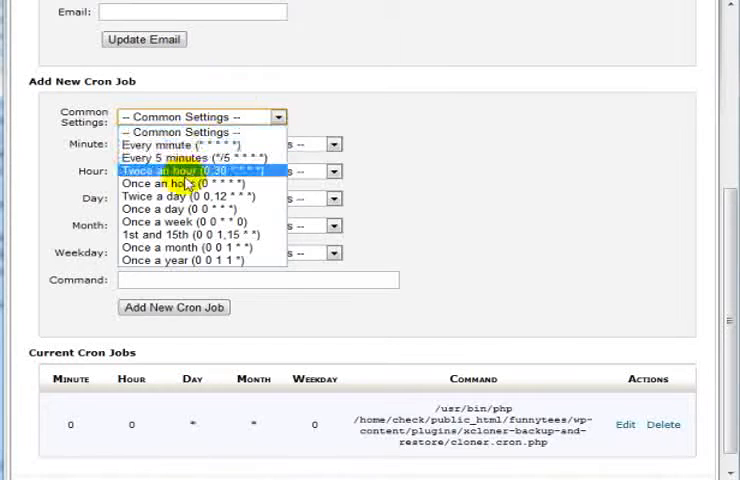
mouse_move(180, 212)
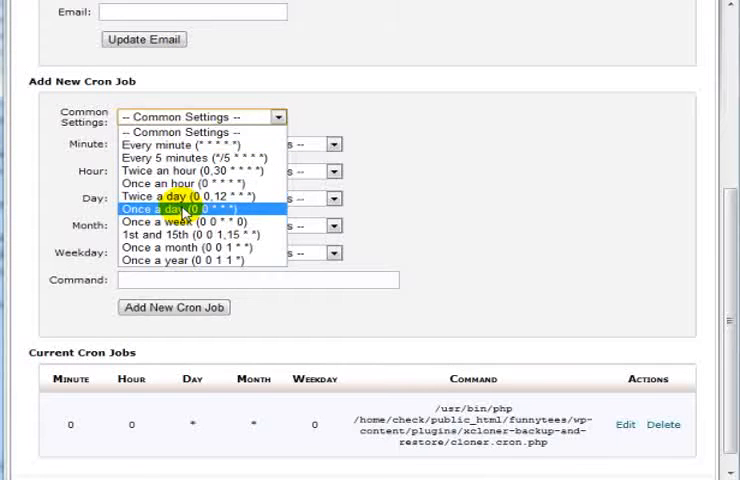
mouse_move(180, 220)
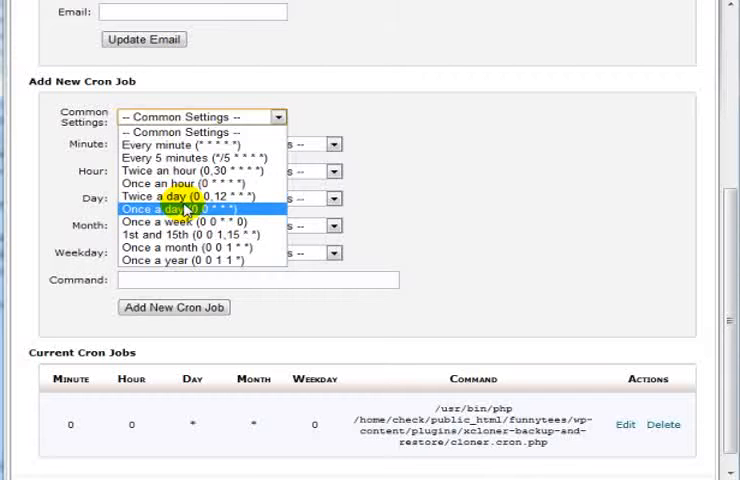
left_click(190, 208)
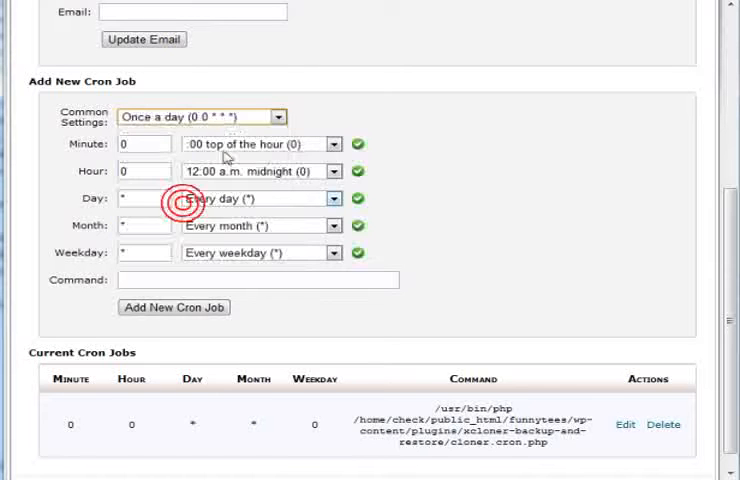
mouse_move(412, 132)
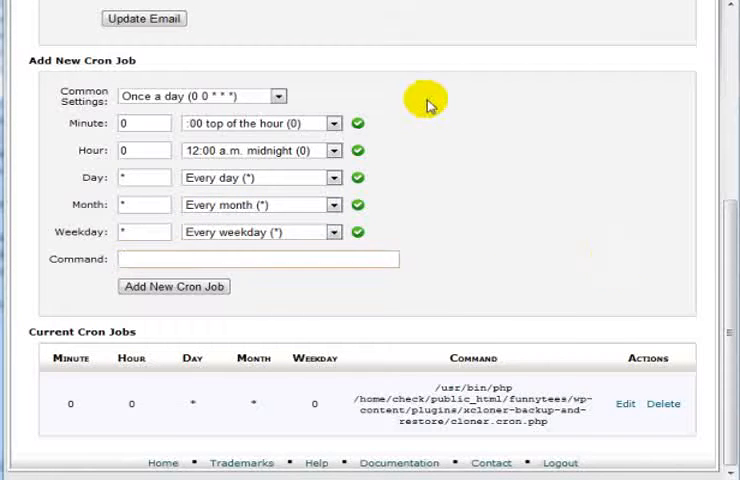
mouse_move(636, 96)
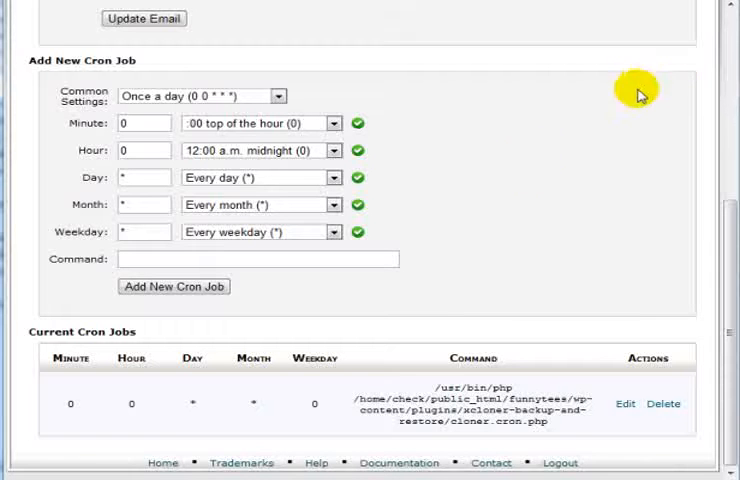
left_click(258, 260)
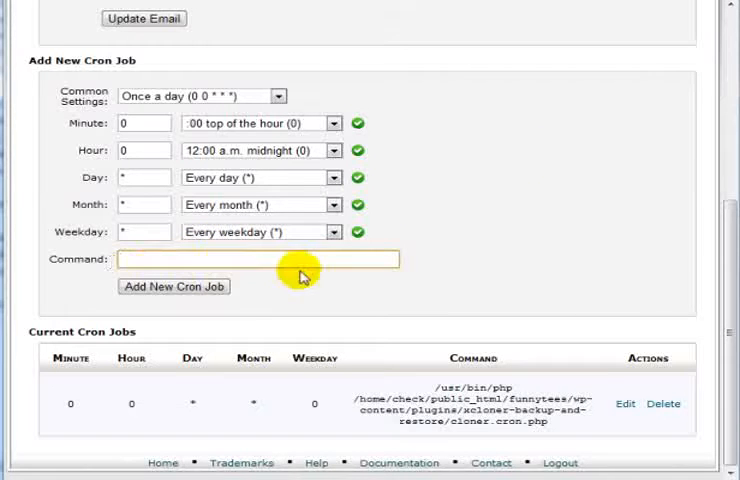
type("wget -N http://example.com/installdir/wp-mail.php")
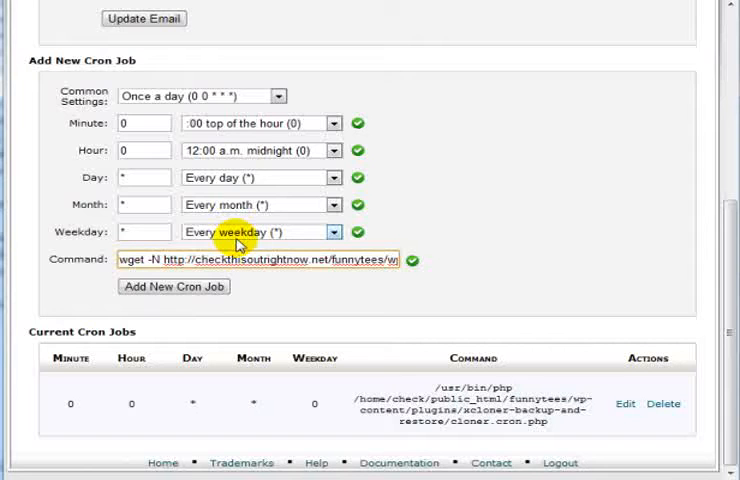
left_click(172, 288)
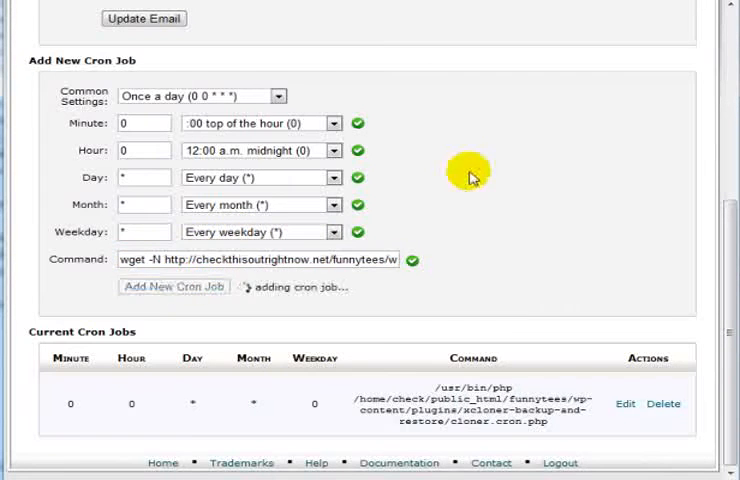
left_click(172, 286)
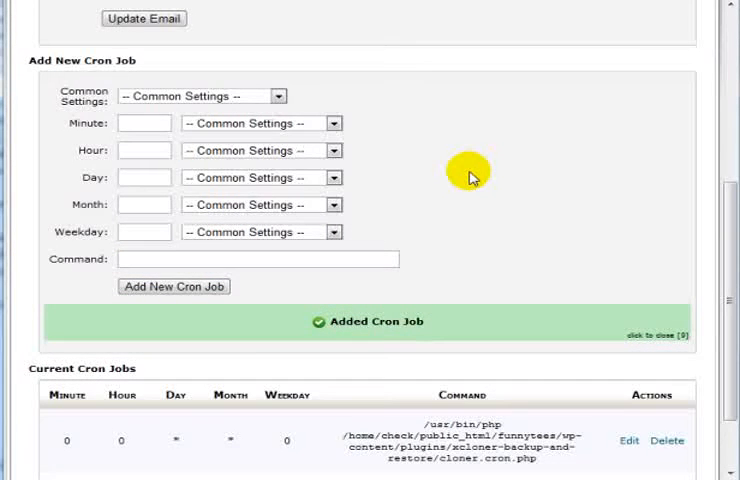